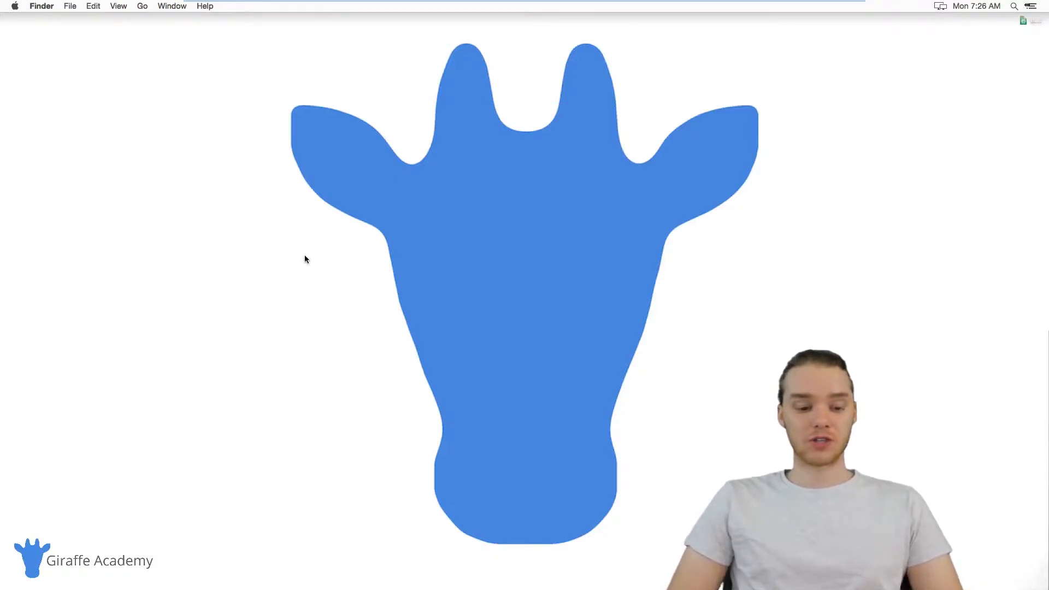
pyautogui.moveTo(293, 249)
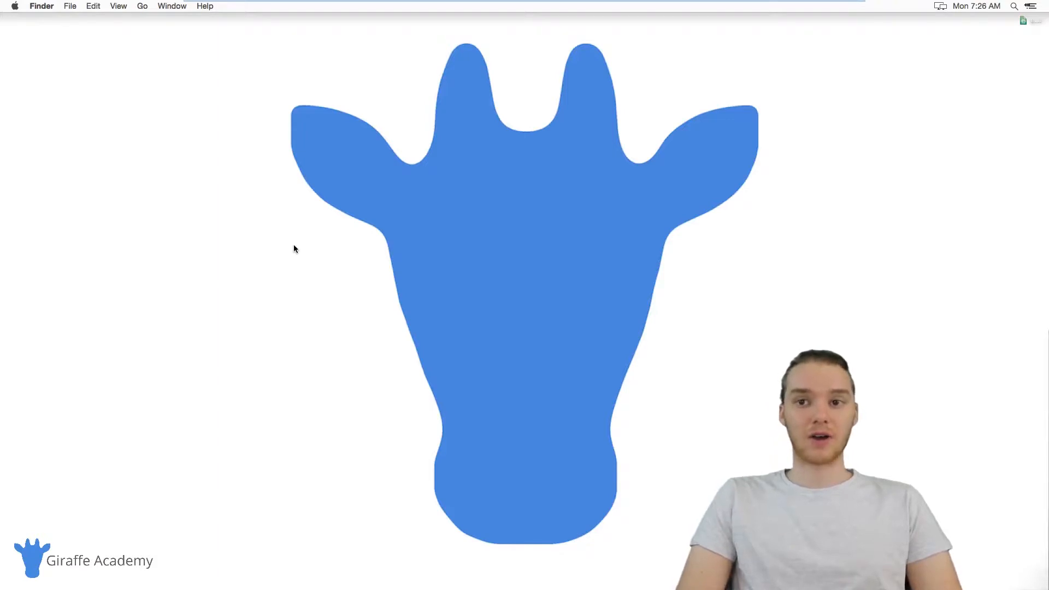
pyautogui.moveTo(879, 85)
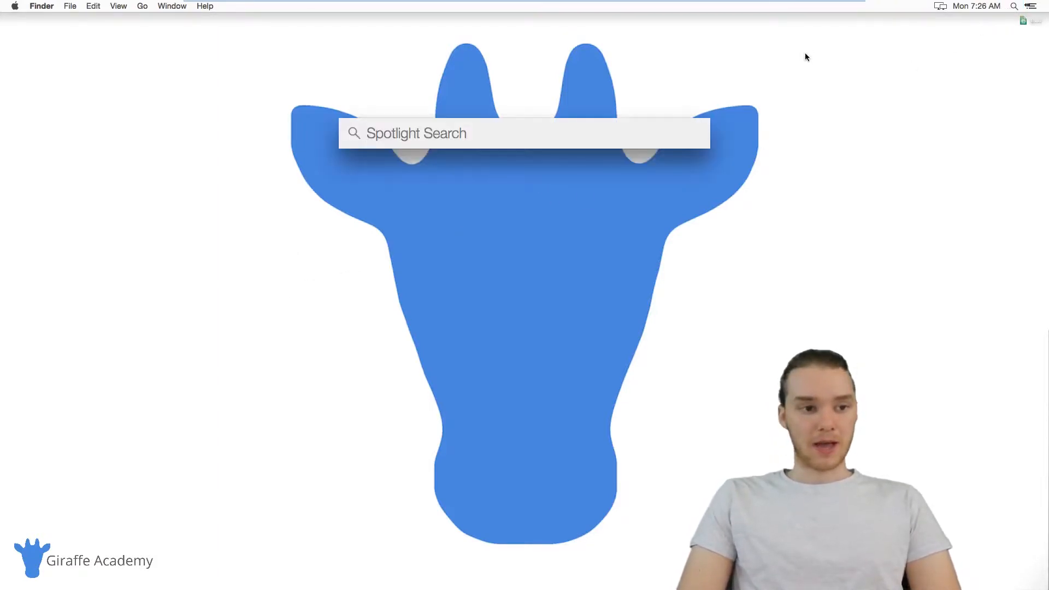
# Step: Launch Terminal from Spotlight by searching 'terminal'
pyautogui.write('terminal')
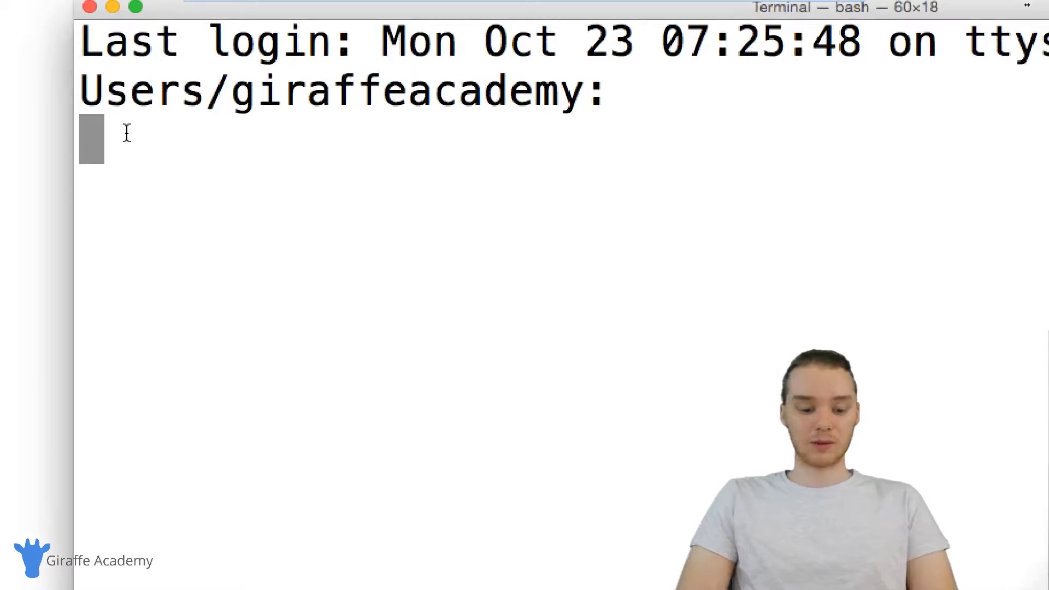
# Step: Run 'ruby -v' and highlight the ruby 2.4.2p198 version line in the output
pyautogui.write('ruby -v')
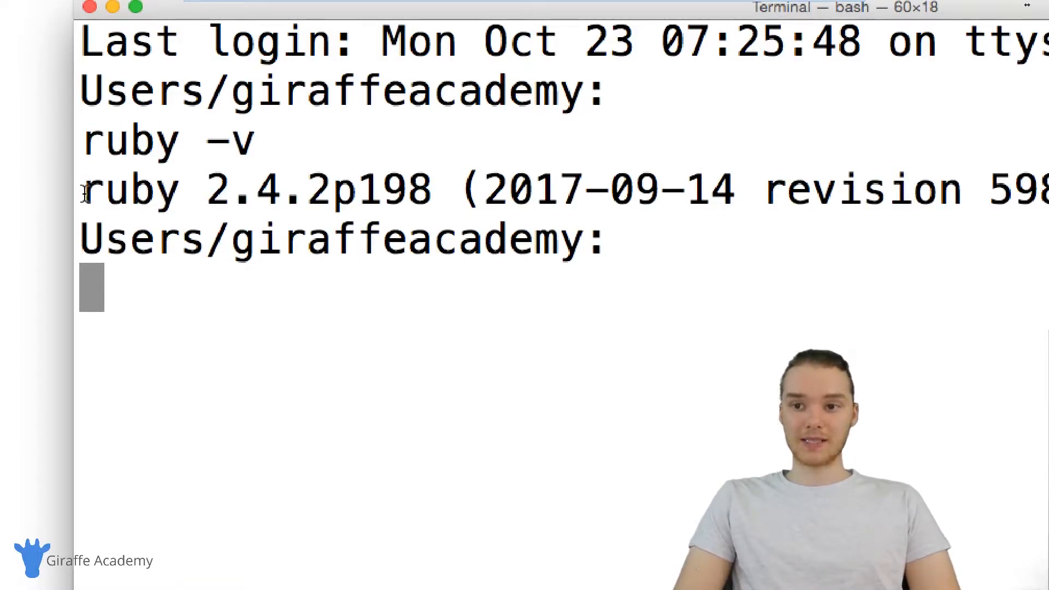
pyautogui.doubleClick(127, 189)
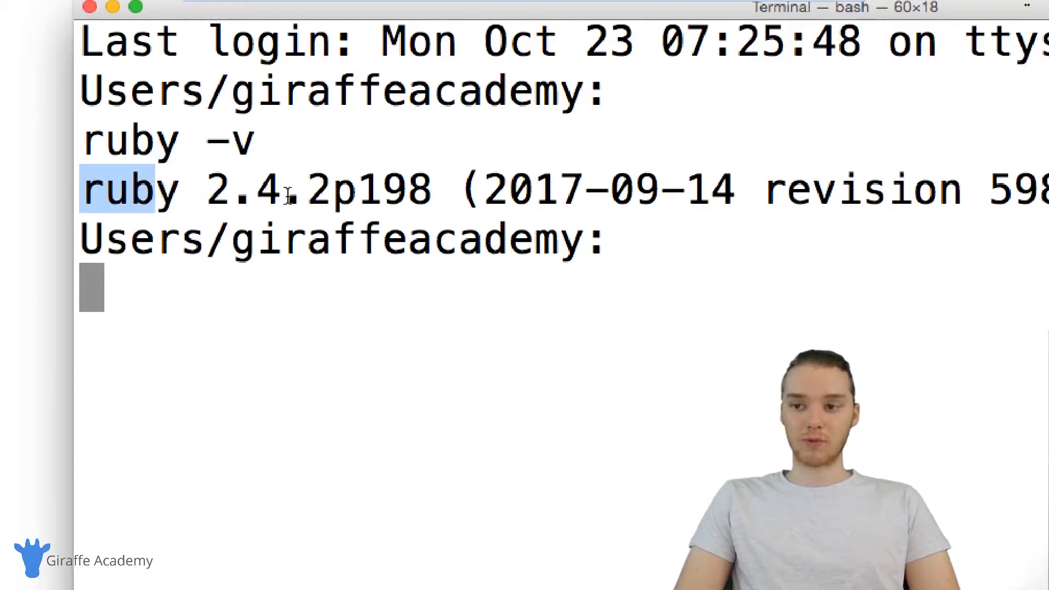